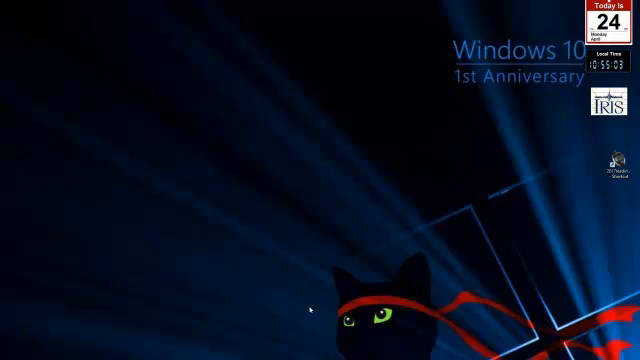
{"action": "mouse_move", "coordinate": [188, 320]}
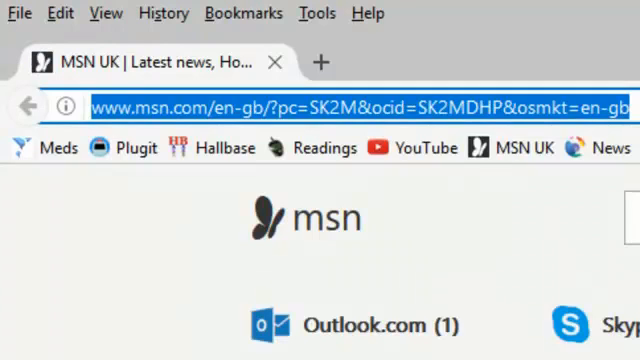
{"action": "type", "text": "www.greenfishsoftware.blogspot.co.uk/"}
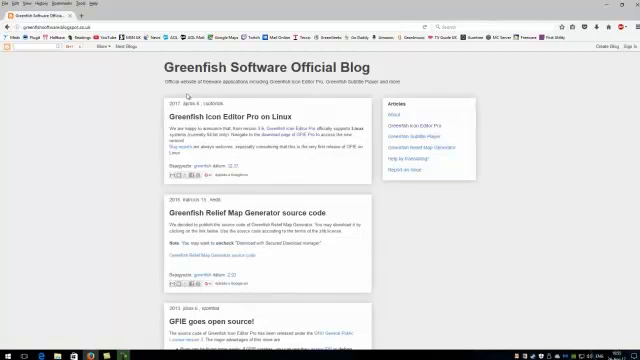
{"action": "scroll", "scroll_direction": "down", "scroll_amount": 3}
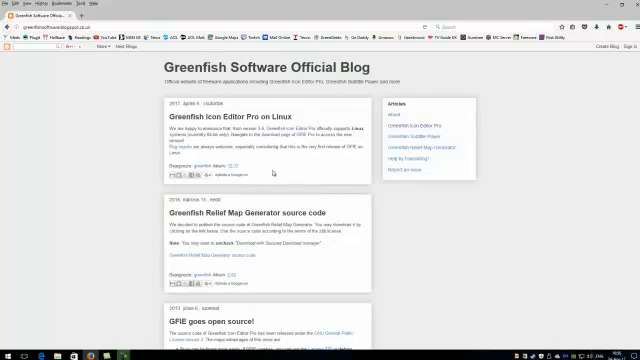
{"action": "mouse_move", "coordinate": [284, 182]}
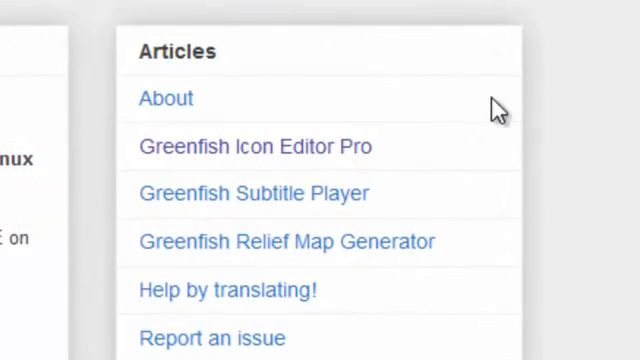
{"action": "mouse_move", "coordinate": [476, 164]}
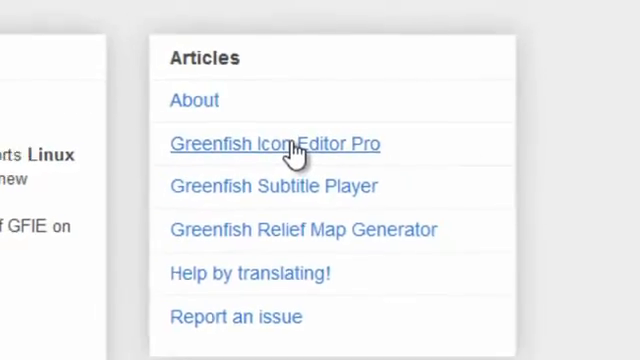
Step: Bring up the Greenfish Icon Editor Pro 3.6 article and its download section from the Articles sidebar
{"action": "left_click", "coordinate": [274, 144]}
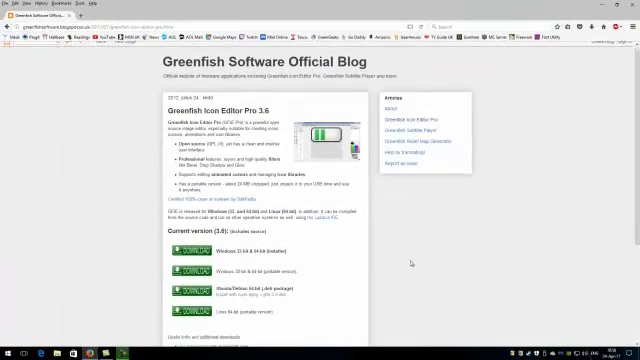
{"action": "scroll", "scroll_direction": "down", "scroll_amount": 3}
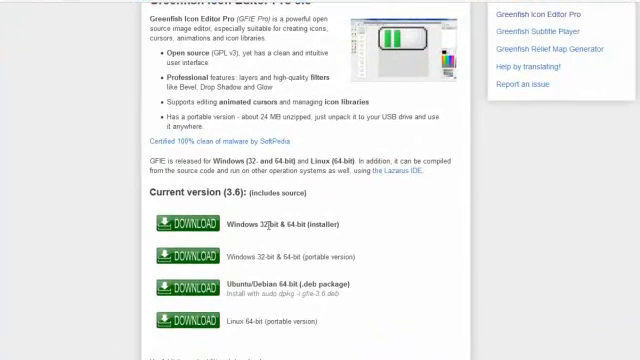
{"action": "mouse_move", "coordinate": [208, 296]}
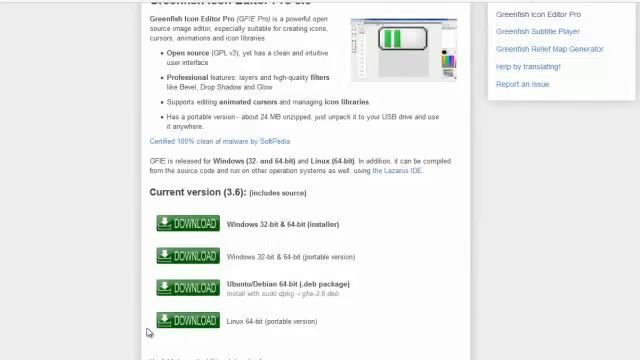
{"action": "mouse_move", "coordinate": [400, 292]}
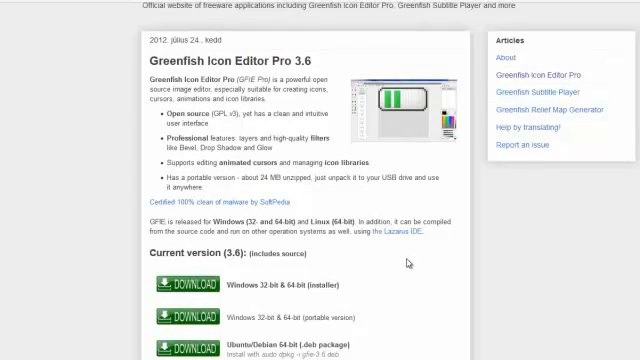
{"action": "mouse_move", "coordinate": [402, 264]}
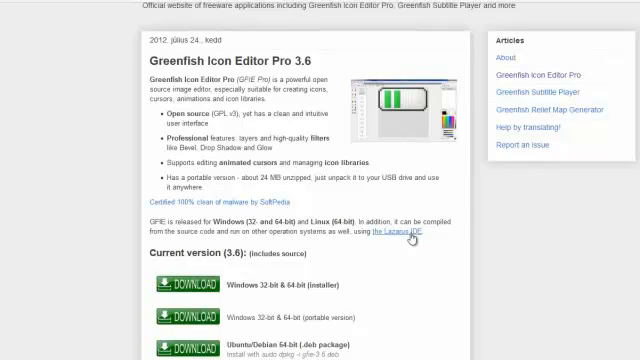
{"action": "mouse_move", "coordinate": [392, 308]}
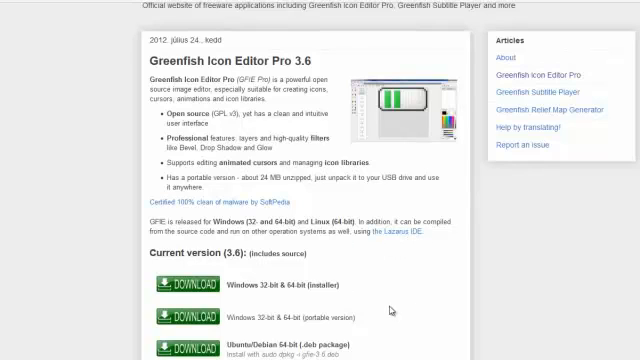
{"action": "mouse_move", "coordinate": [352, 292]}
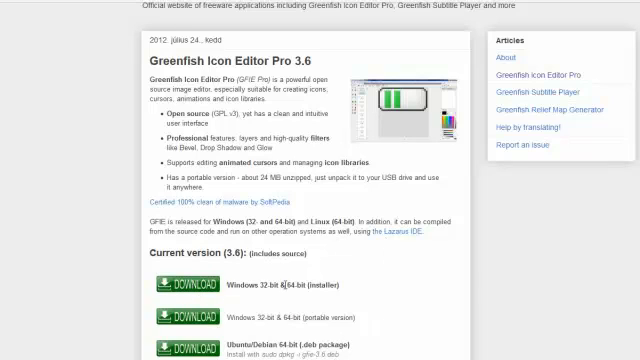
{"action": "mouse_move", "coordinate": [206, 288]}
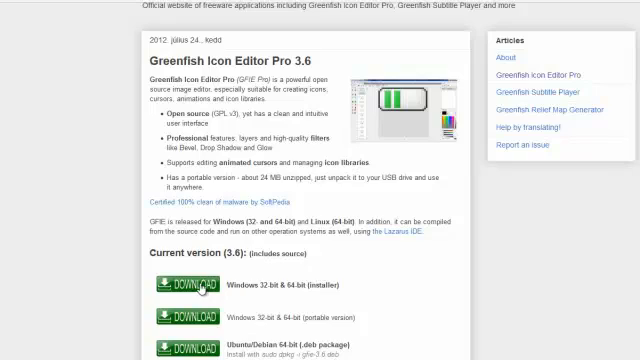
Step: Save the Windows 32-bit & 64-bit installer gfie_setup_3.6.exe to the Downloads folder
{"action": "left_click", "coordinate": [186, 286]}
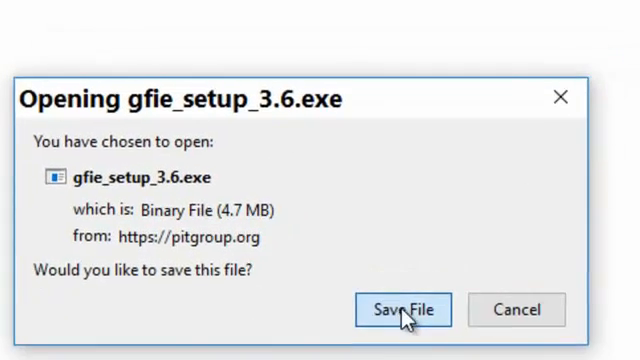
{"action": "left_click", "coordinate": [402, 308]}
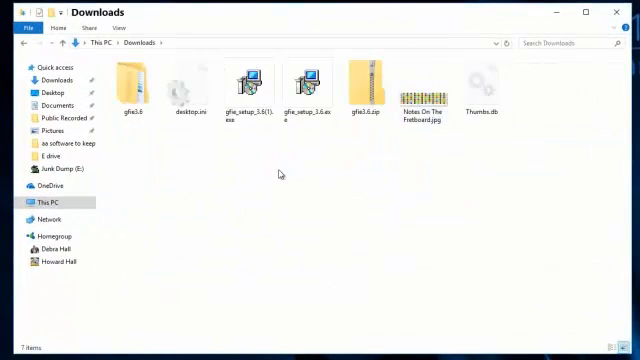
Step: Switch from the Downloads window back to Firefox via the taskbar
{"action": "left_click", "coordinate": [246, 78]}
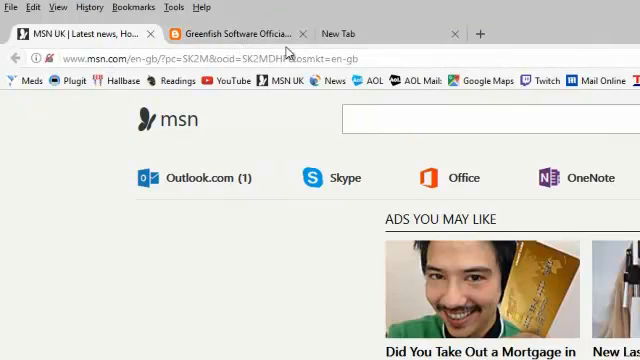
Step: Review the Icon Editor Pro 3.6 download list and help packages on the Greenfish blog tab
{"action": "left_click", "coordinate": [232, 32]}
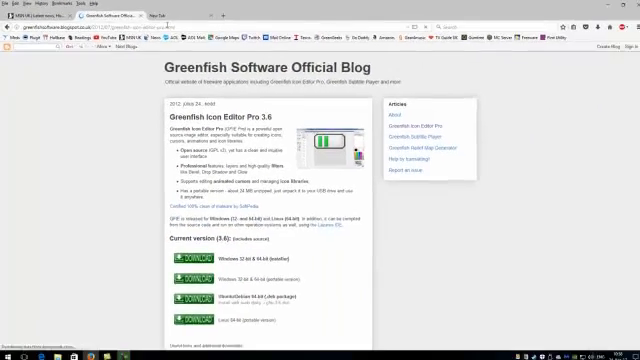
{"action": "scroll", "scroll_direction": "down", "scroll_amount": 3}
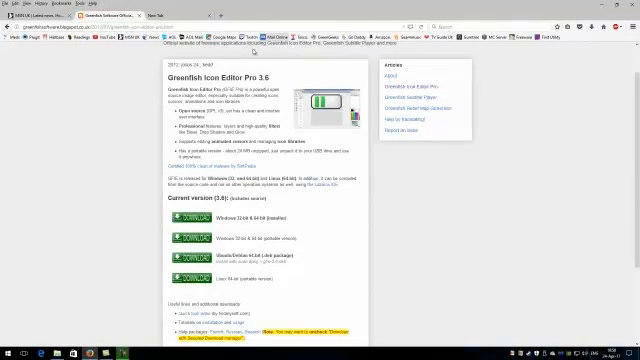
{"action": "scroll", "scroll_direction": "down", "scroll_amount": 3}
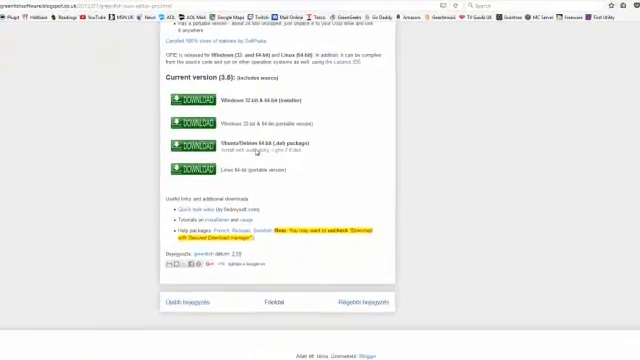
{"action": "scroll", "scroll_direction": "down", "scroll_amount": 3}
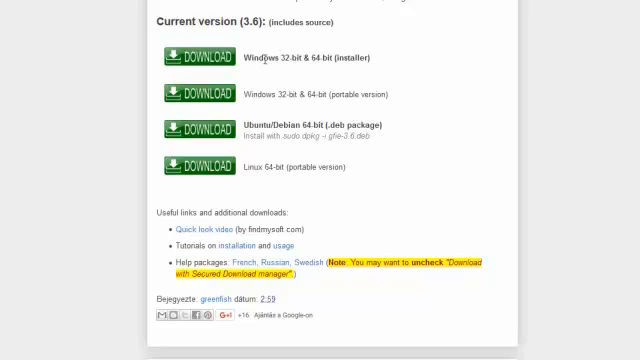
{"action": "mouse_move", "coordinate": [288, 94]}
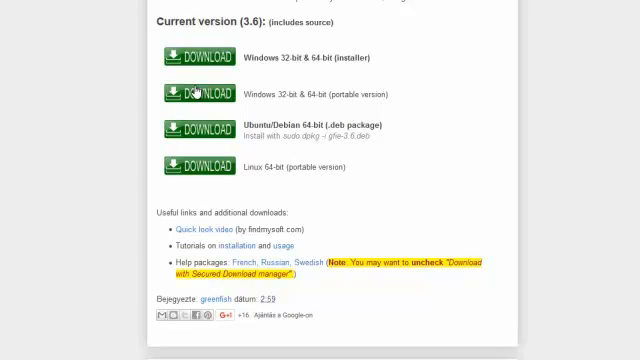
{"action": "mouse_move", "coordinate": [204, 96]}
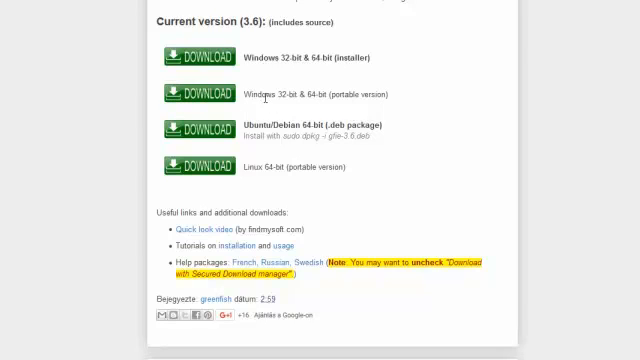
{"action": "mouse_move", "coordinate": [276, 96]}
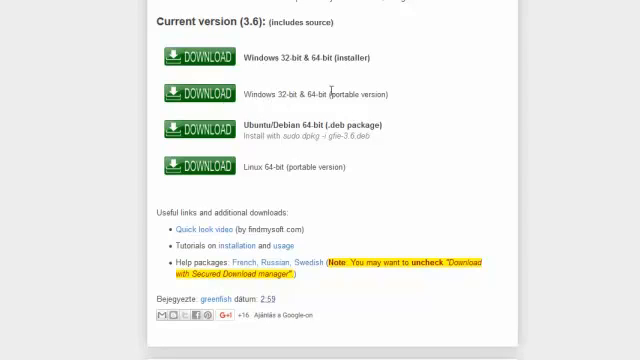
{"action": "mouse_move", "coordinate": [284, 108]}
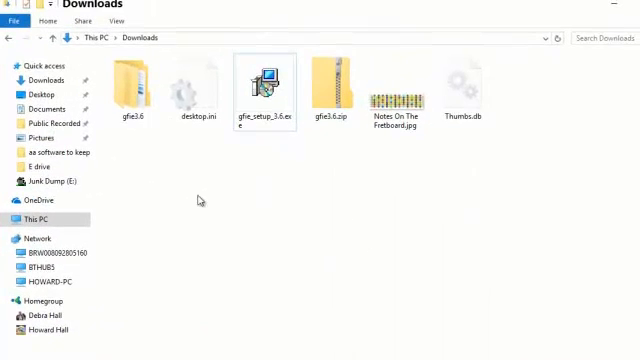
Step: Go into the gfie3.6 / Greenfish Icon Editor Pro 3.6 folder in Downloads and select gfie64.exe
{"action": "left_click", "coordinate": [264, 84]}
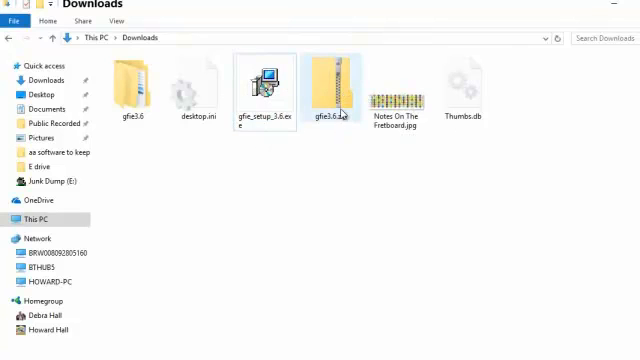
{"action": "left_click", "coordinate": [132, 84]}
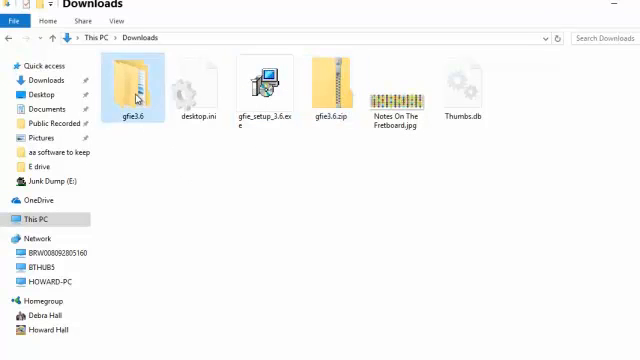
{"action": "double_click", "coordinate": [128, 84]}
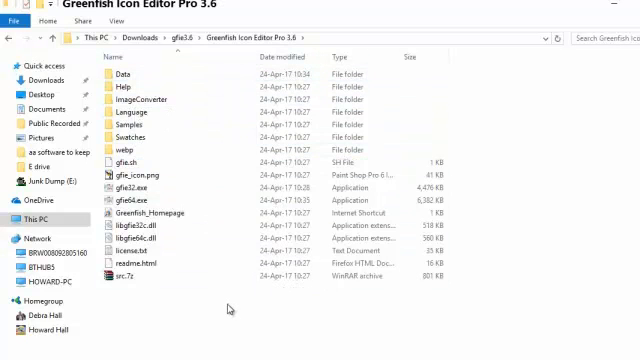
{"action": "left_click", "coordinate": [130, 284]}
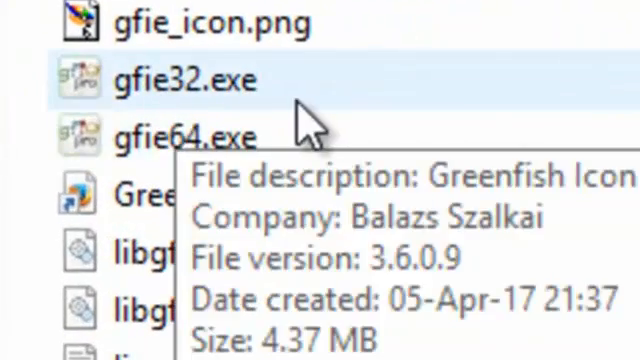
{"action": "left_click", "coordinate": [186, 138]}
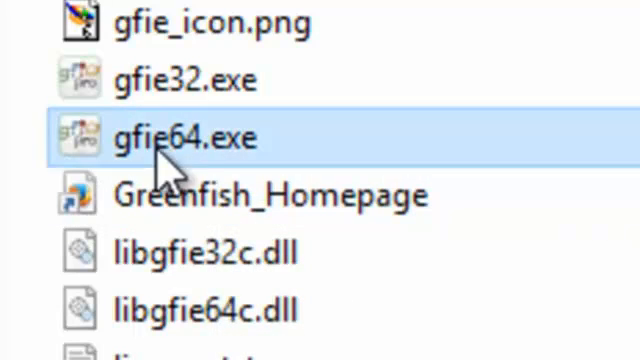
Step: Launch gfie64.exe so Greenfish Icon Editor Pro shows its Welcome screen
{"action": "double_click", "coordinate": [184, 136]}
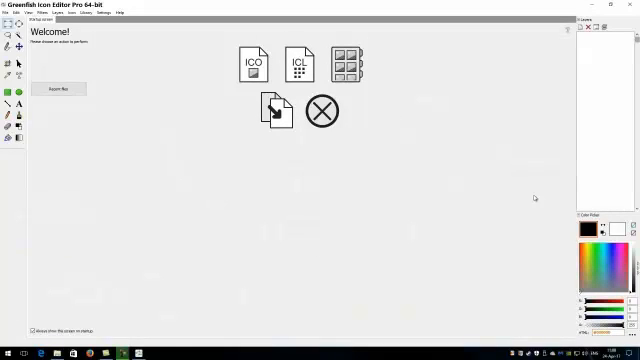
{"action": "mouse_move", "coordinate": [412, 154]}
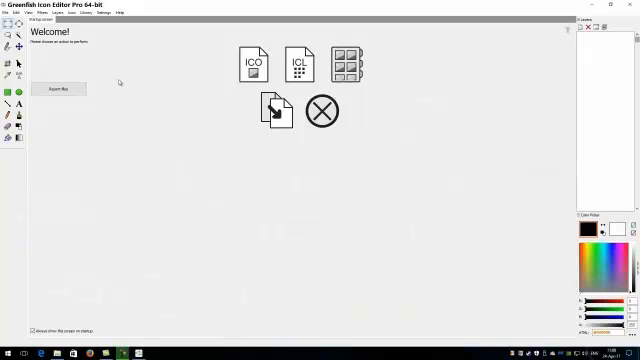
{"action": "mouse_move", "coordinate": [132, 72]}
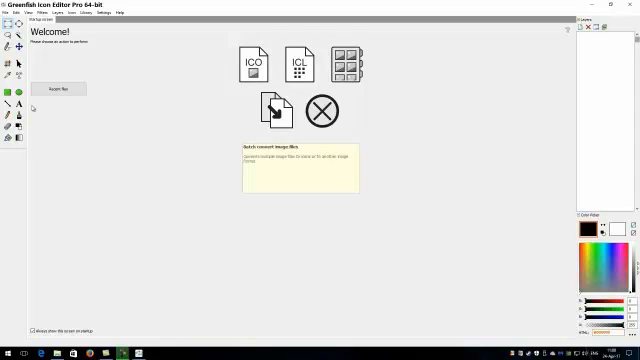
{"action": "mouse_move", "coordinate": [136, 144]}
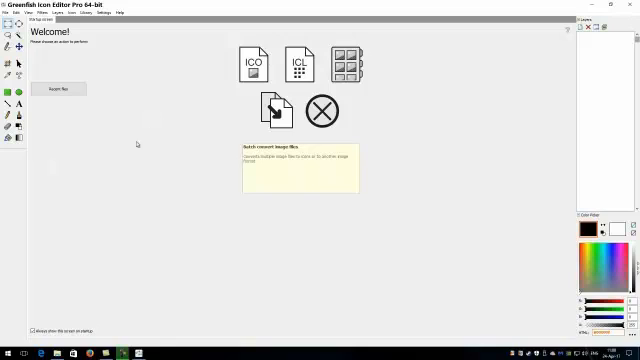
{"action": "mouse_move", "coordinate": [528, 140]}
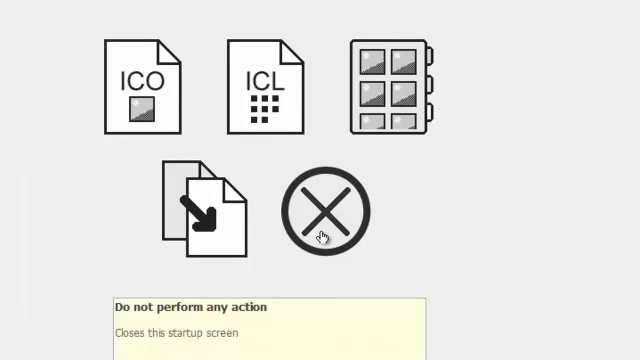
{"action": "mouse_move", "coordinate": [422, 270]}
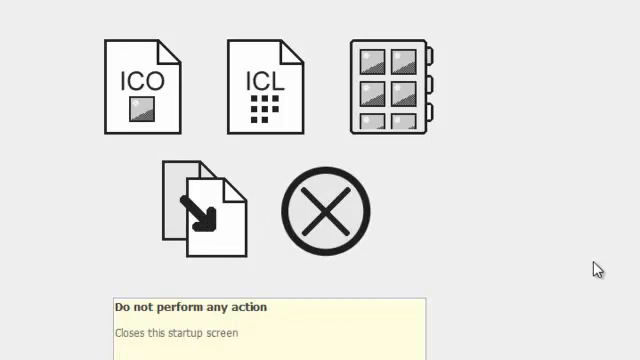
{"action": "mouse_move", "coordinate": [408, 84]}
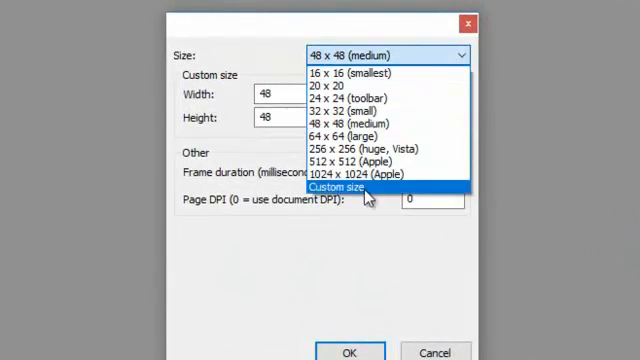
{"action": "mouse_move", "coordinate": [380, 136]}
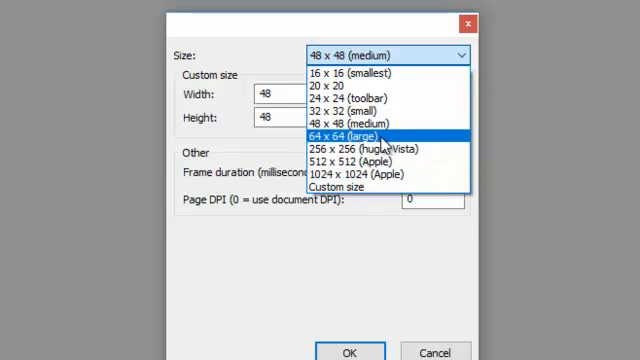
Step: Choose the 64 x 64 (large) size for the new icon, keeping Square proportions
{"action": "left_click", "coordinate": [356, 136]}
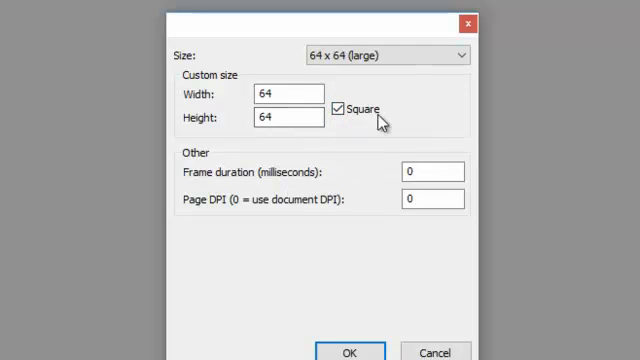
{"action": "mouse_move", "coordinate": [400, 100]}
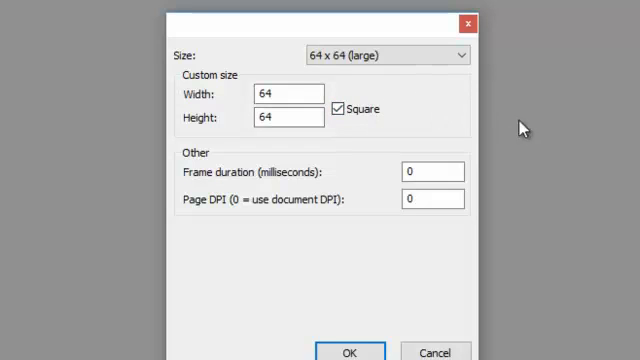
{"action": "mouse_move", "coordinate": [378, 108]}
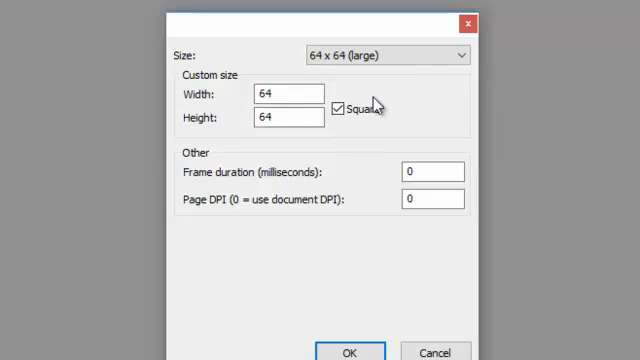
{"action": "mouse_move", "coordinate": [480, 132]}
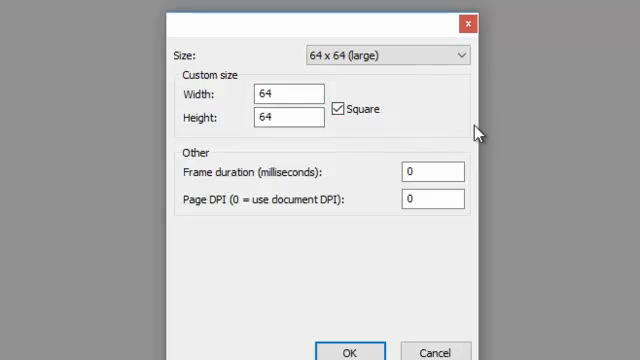
{"action": "mouse_move", "coordinate": [420, 122]}
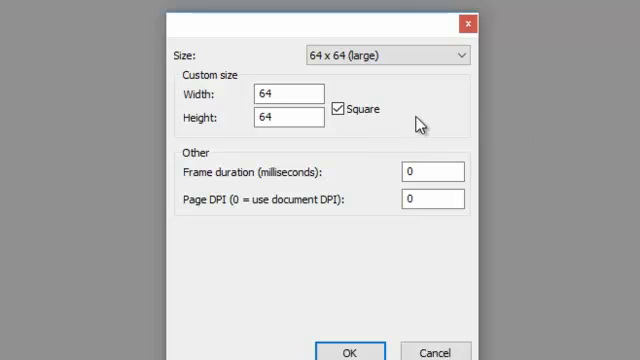
{"action": "mouse_move", "coordinate": [422, 116]}
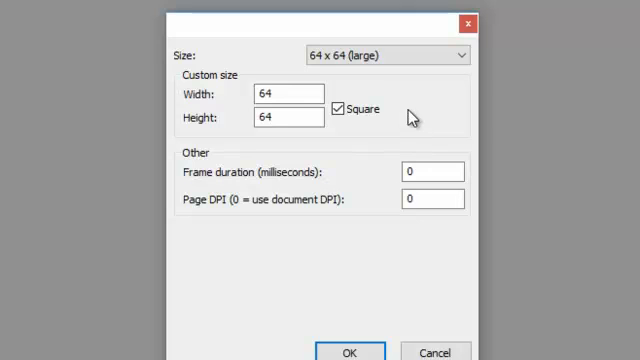
{"action": "mouse_move", "coordinate": [414, 114]}
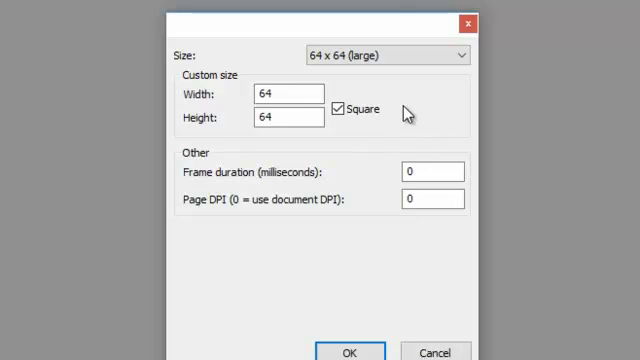
{"action": "mouse_move", "coordinate": [454, 110]}
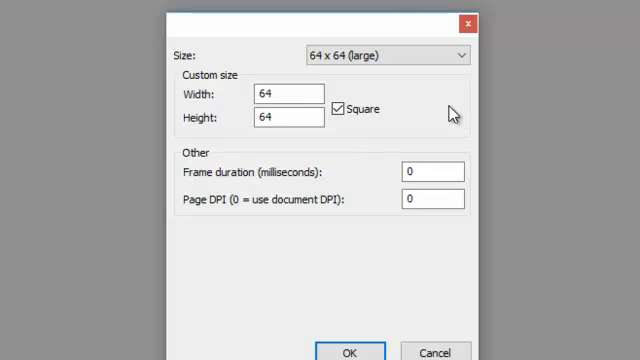
{"action": "mouse_move", "coordinate": [432, 128]}
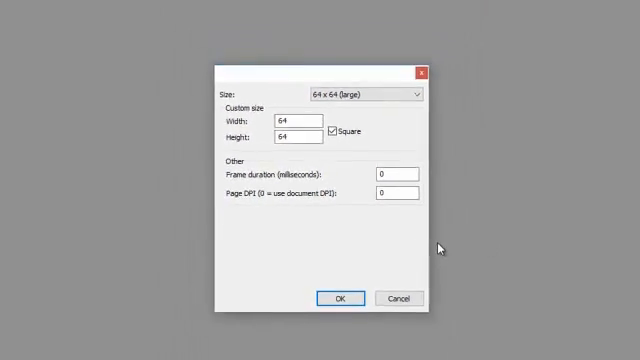
Step: Confirm the size to create the blank 64 × 64 icon canvas
{"action": "left_click", "coordinate": [340, 296]}
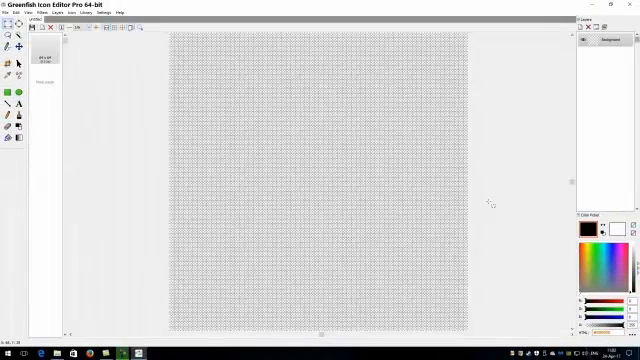
{"action": "mouse_move", "coordinate": [522, 184]}
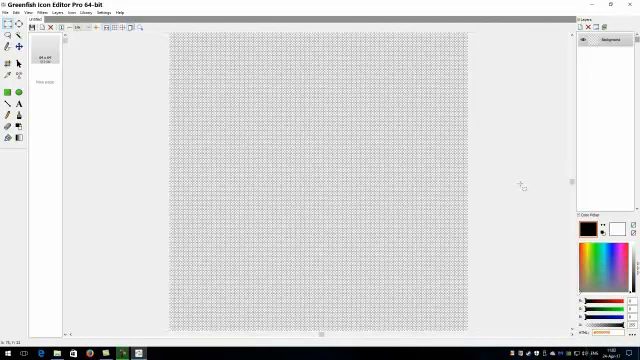
{"action": "mouse_move", "coordinate": [528, 184]}
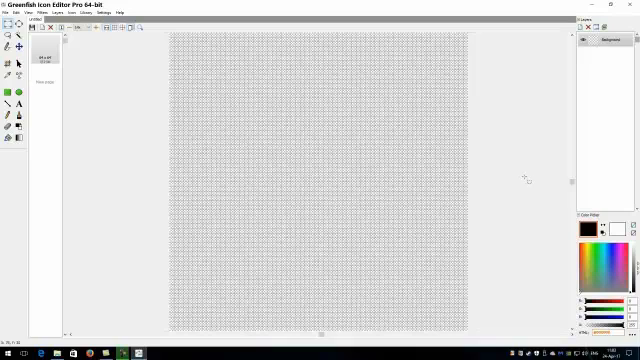
{"action": "mouse_move", "coordinate": [522, 184]}
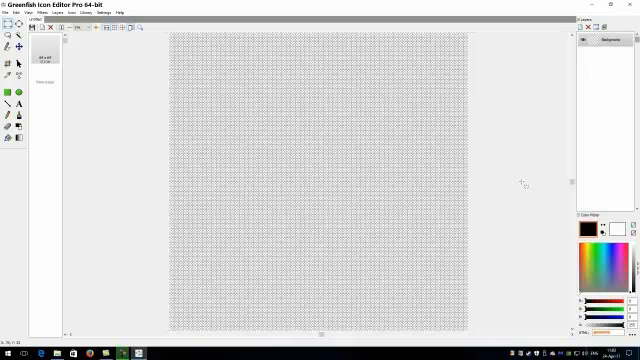
{"action": "mouse_move", "coordinate": [136, 160]}
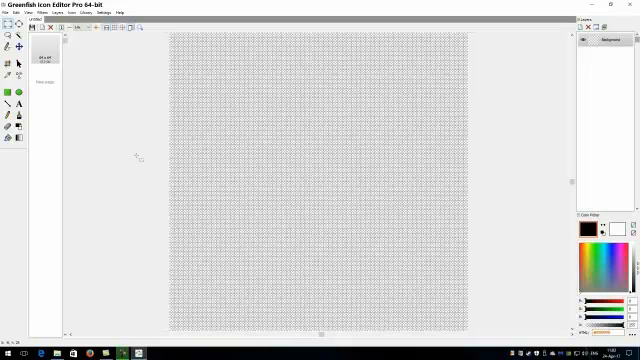
{"action": "mouse_move", "coordinate": [136, 136]}
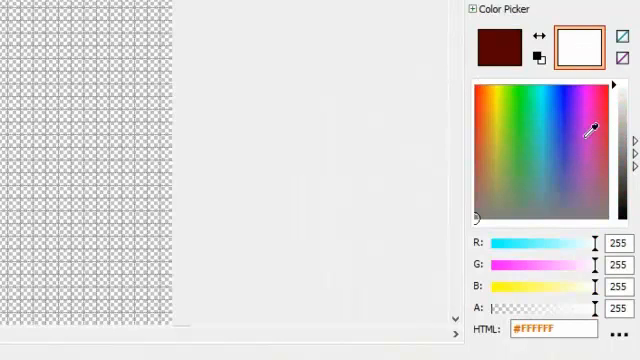
Step: Set the secondary colour swatch to a pale pink (#FFE2FF) for the skin
{"action": "left_click", "coordinate": [584, 84]}
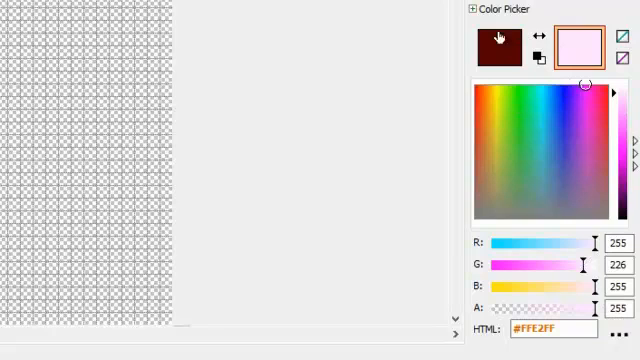
{"action": "mouse_move", "coordinate": [504, 72]}
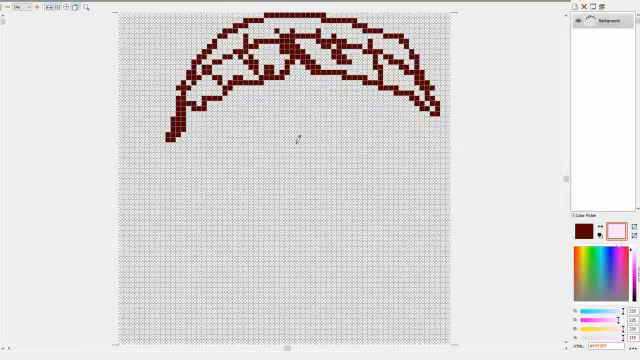
{"action": "mouse_move", "coordinate": [178, 146]}
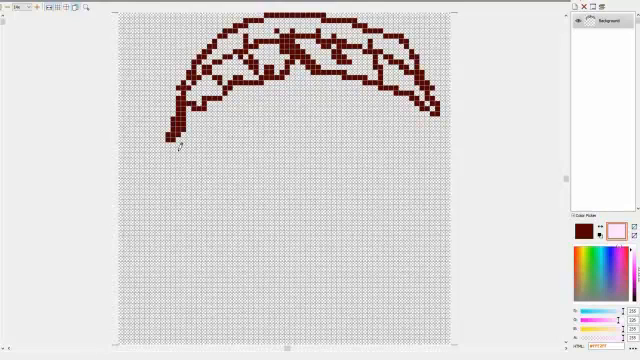
Step: Extend the dark-brown head outline down the sides and sketch the left eyebrow
{"action": "left_click", "coordinate": [160, 132]}
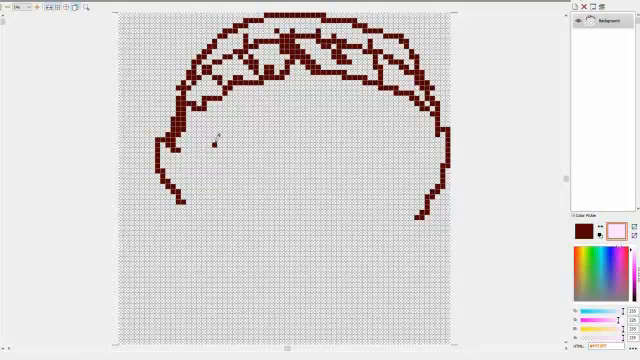
{"action": "left_click_drag", "start_coordinate": [230, 136], "coordinate": [264, 140]}
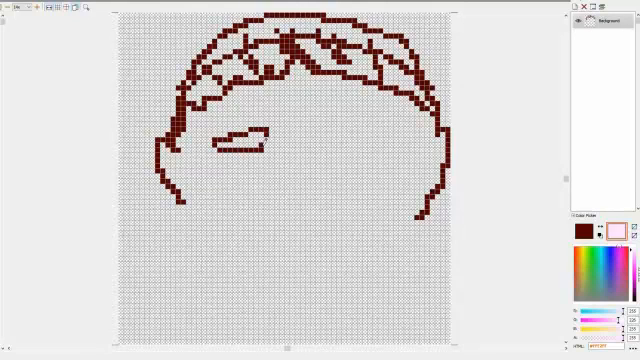
Step: Show the Edit commands, including Undo: Pencil for the last stroke
{"action": "left_click", "coordinate": [356, 132]}
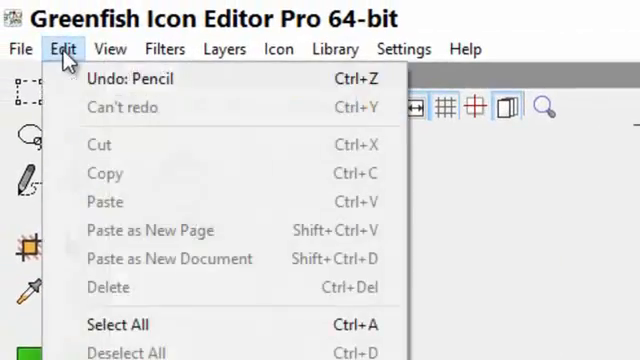
Step: Show the File commands (New graphic, Open, Save, Save as) for the Untitled icon
{"action": "left_click", "coordinate": [20, 48]}
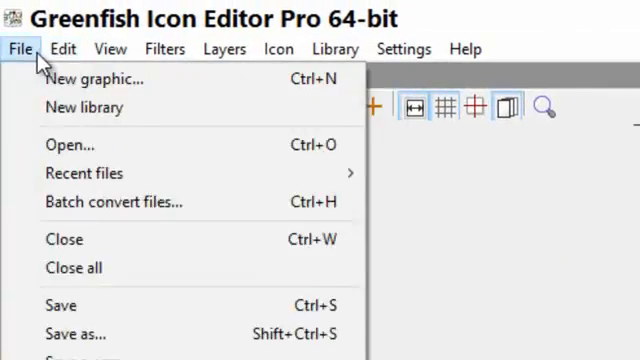
{"action": "left_click", "coordinate": [64, 48]}
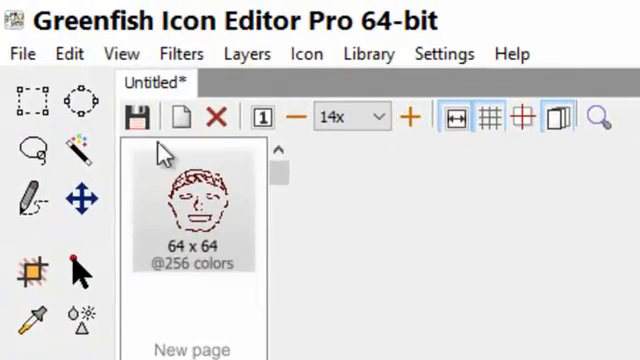
{"action": "mouse_move", "coordinate": [140, 224]}
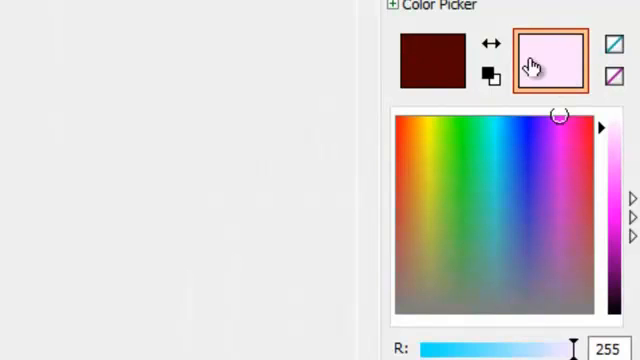
{"action": "mouse_move", "coordinate": [570, 120]}
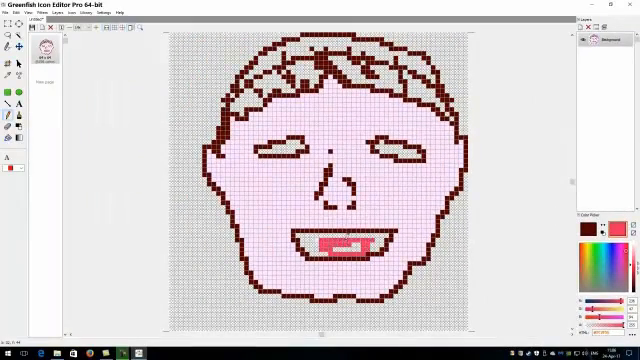
{"action": "left_click", "coordinate": [344, 240]}
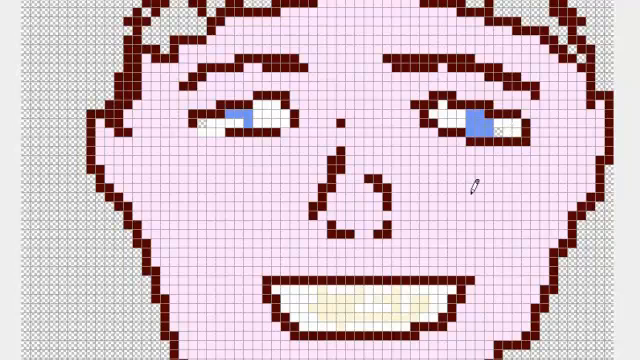
{"action": "mouse_move", "coordinate": [168, 182]}
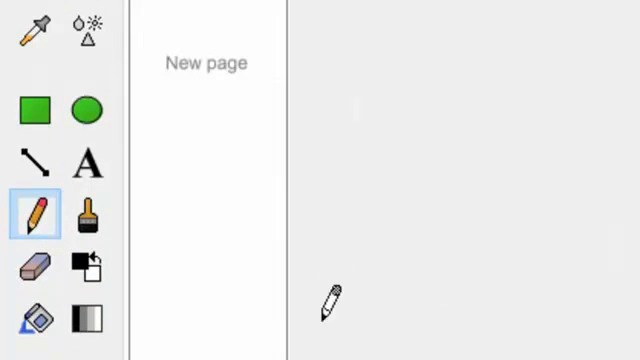
Step: Sample a colour from the drawn face to continue finishing the hair and skin
{"action": "left_click", "coordinate": [36, 28]}
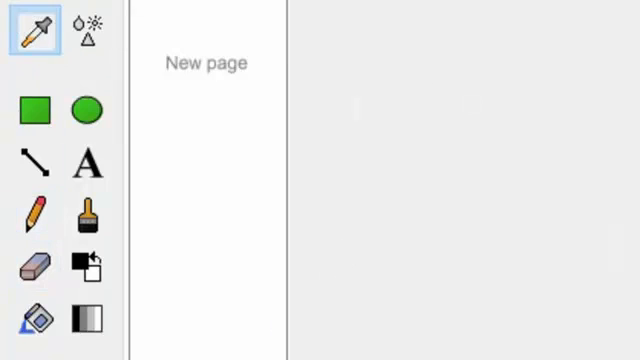
{"action": "left_click", "coordinate": [36, 210]}
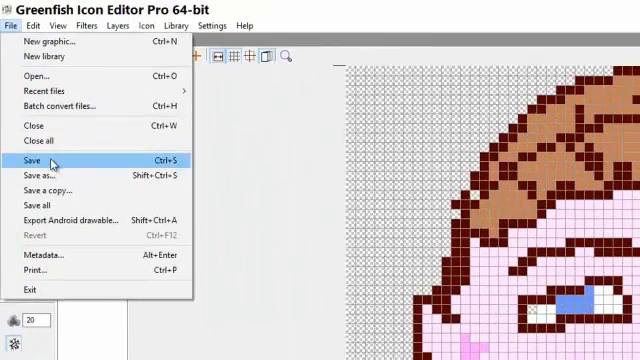
Step: Save the face into Icon Folder\gfie3.31 under a name with no extension, triggering the format error
{"action": "left_click", "coordinate": [32, 160]}
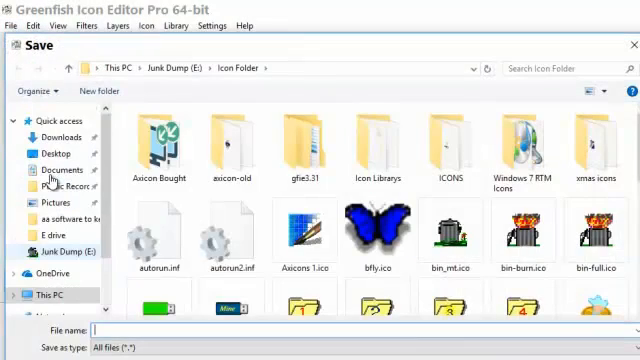
{"action": "mouse_move", "coordinate": [176, 82]}
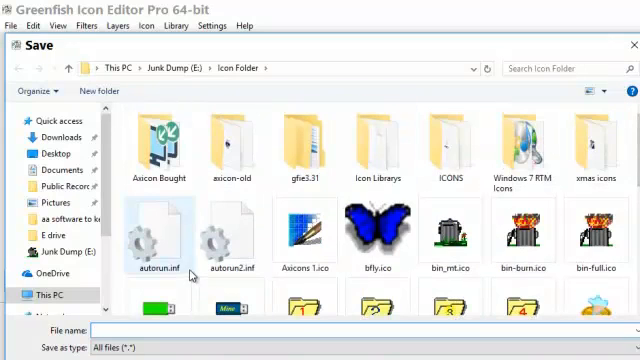
{"action": "left_click", "coordinate": [298, 144]}
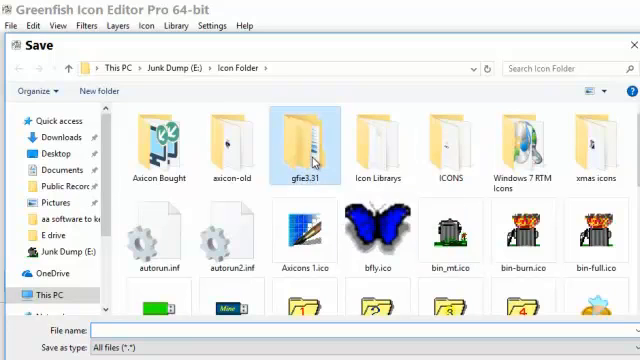
{"action": "double_click", "coordinate": [292, 144]}
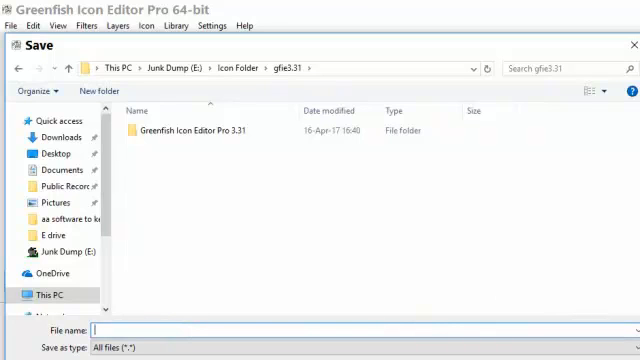
{"action": "type", "text": "Fi"}
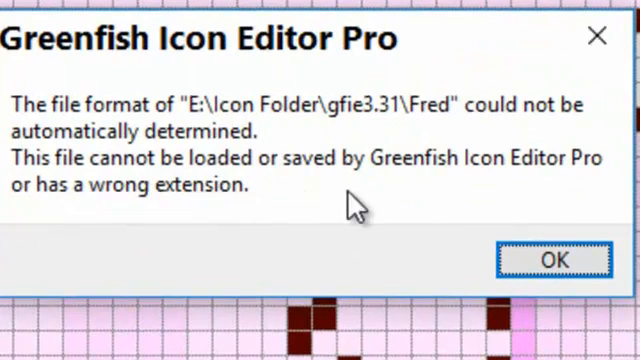
{"action": "mouse_move", "coordinate": [100, 216]}
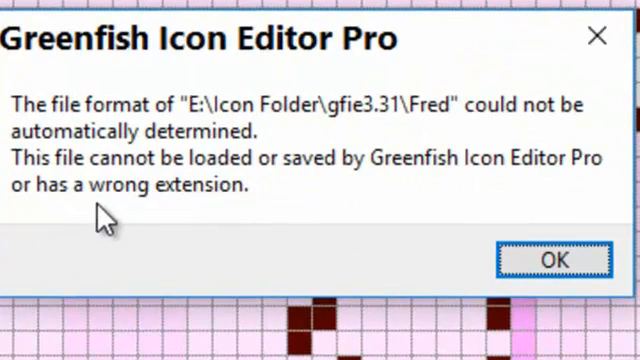
Step: Dismiss the undetermined-file-format error so the icon can be saved as Fred.ico
{"action": "left_click", "coordinate": [556, 260]}
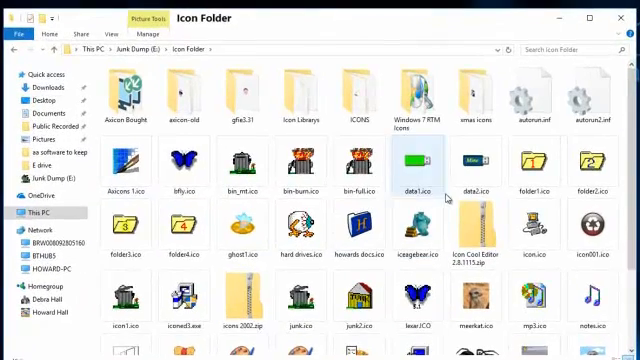
Step: Enter the gfie3.31 folder, select Fred.ico and show its context actions
{"action": "left_click", "coordinate": [224, 96]}
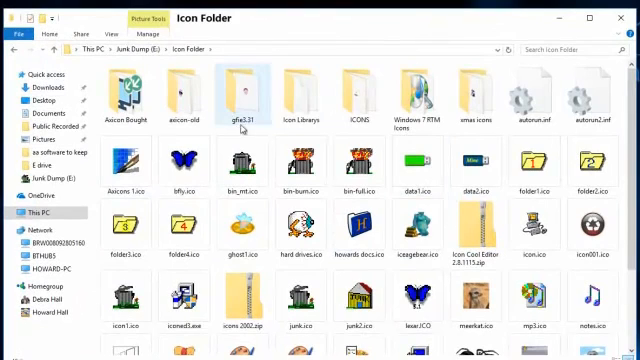
{"action": "double_click", "coordinate": [240, 84]}
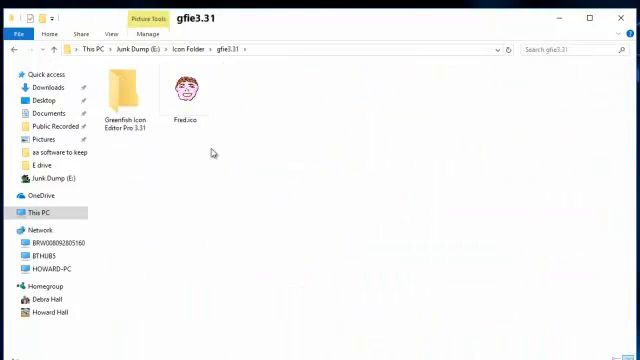
{"action": "left_click", "coordinate": [188, 96]}
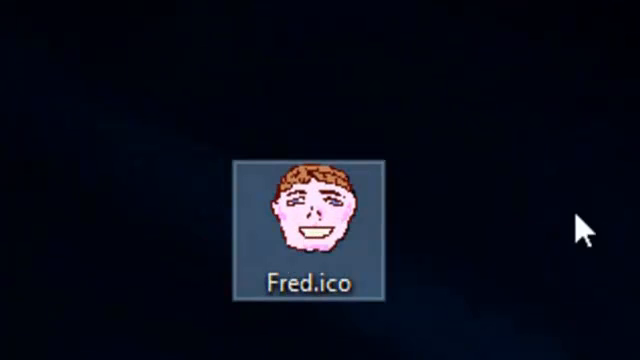
{"action": "right_click", "coordinate": [312, 216]}
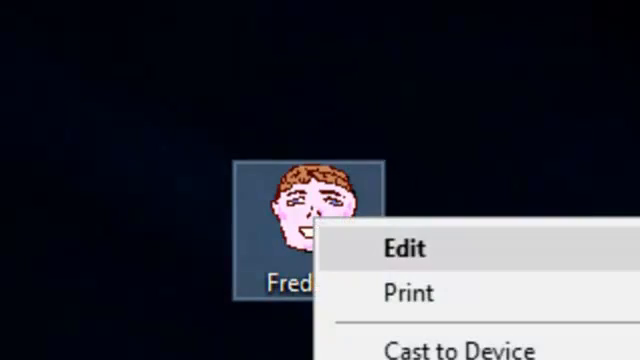